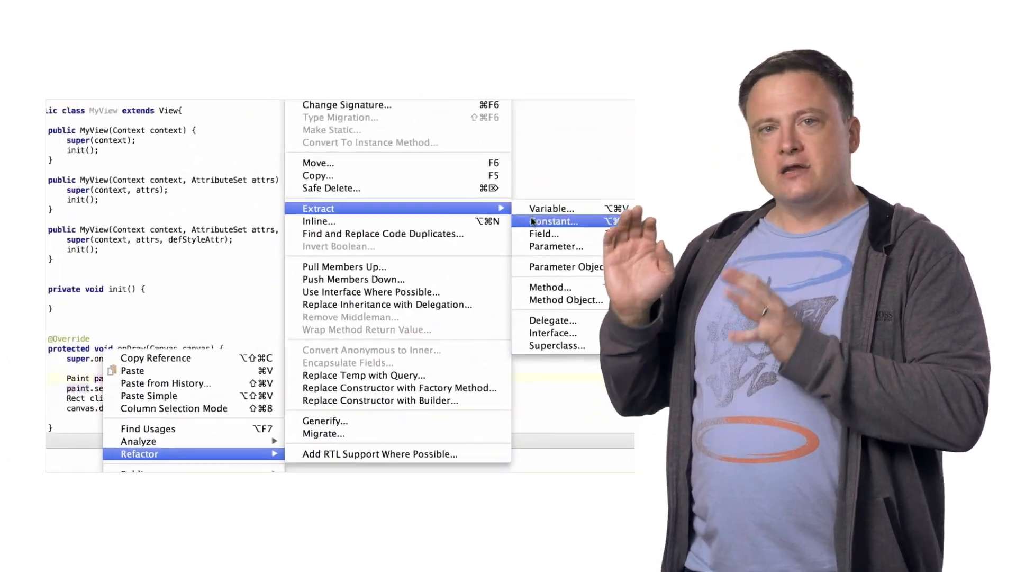
Extract the onDraw Paint variable into a class field mPaint initialized at its declaration
left_click(543, 233)
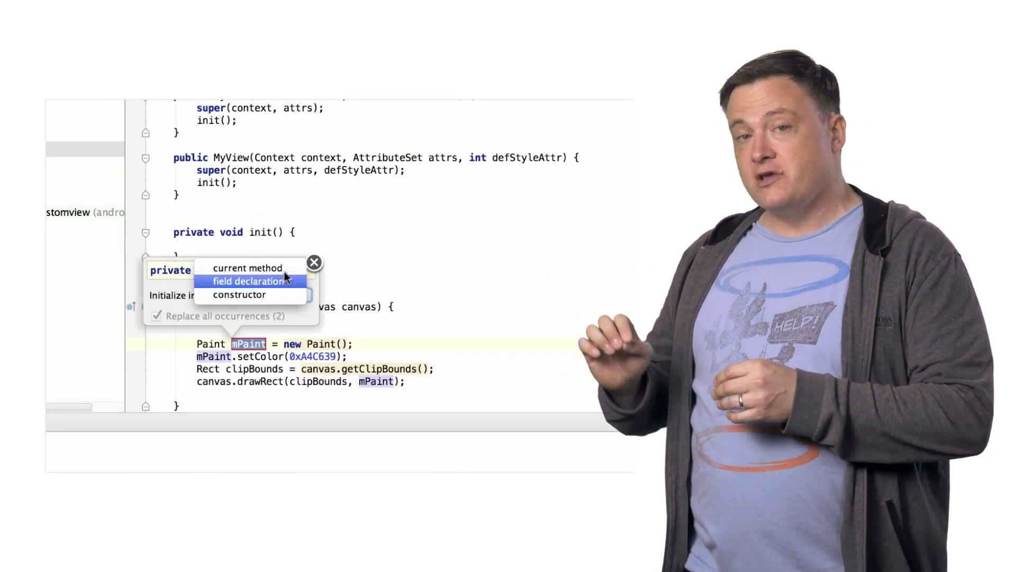